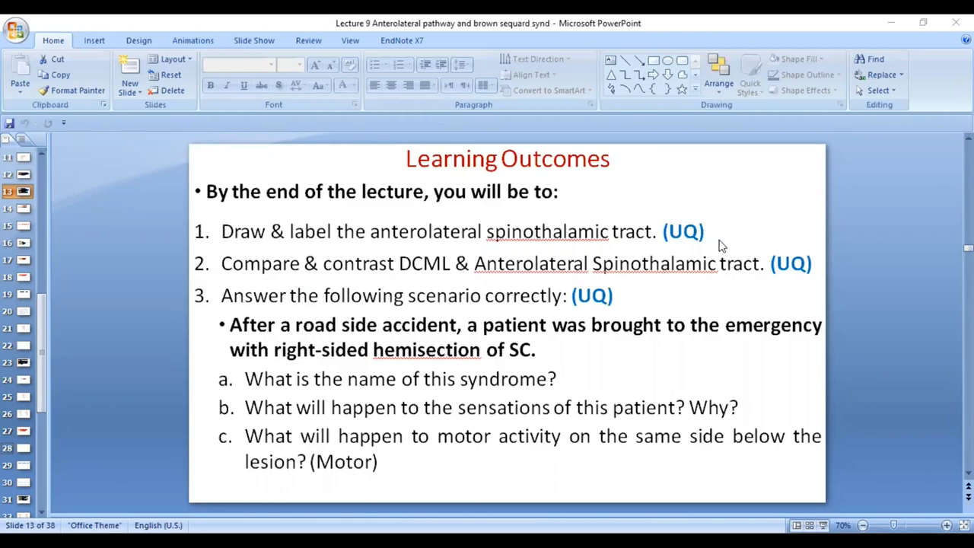
{"action": "mouse_move", "coordinate": [459, 406]}
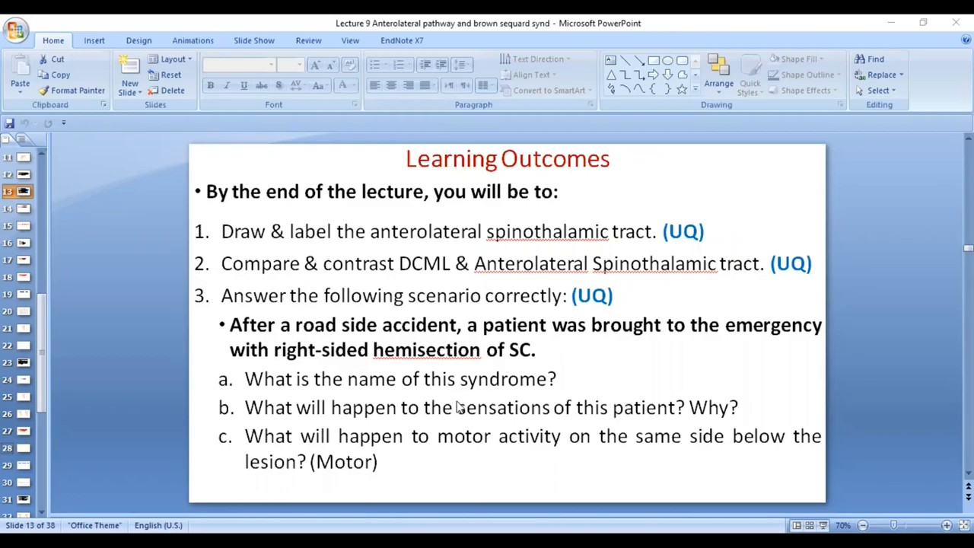
{"action": "mouse_move", "coordinate": [544, 343]}
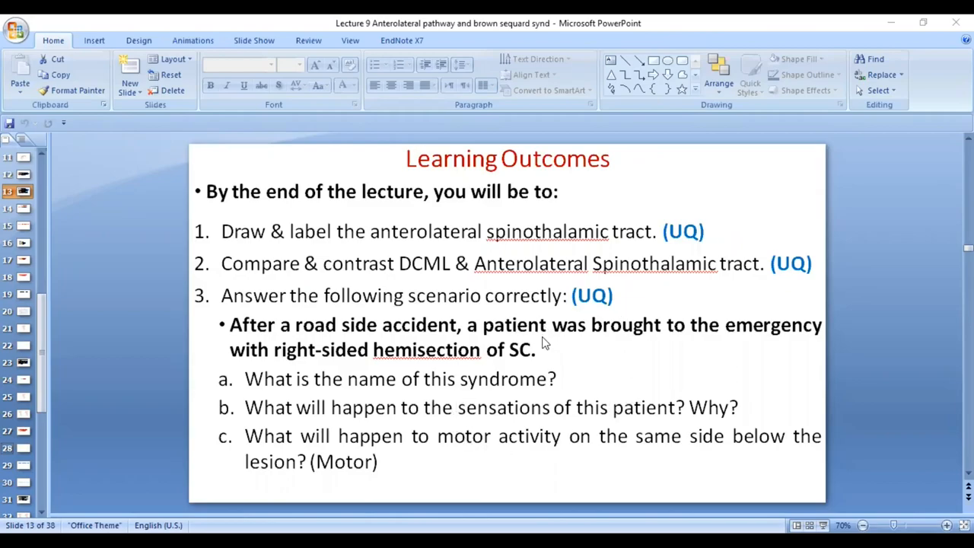
Open slide 14, the Reading Material slide citing the Guyton chapter.
{"action": "left_click", "coordinate": [23, 210]}
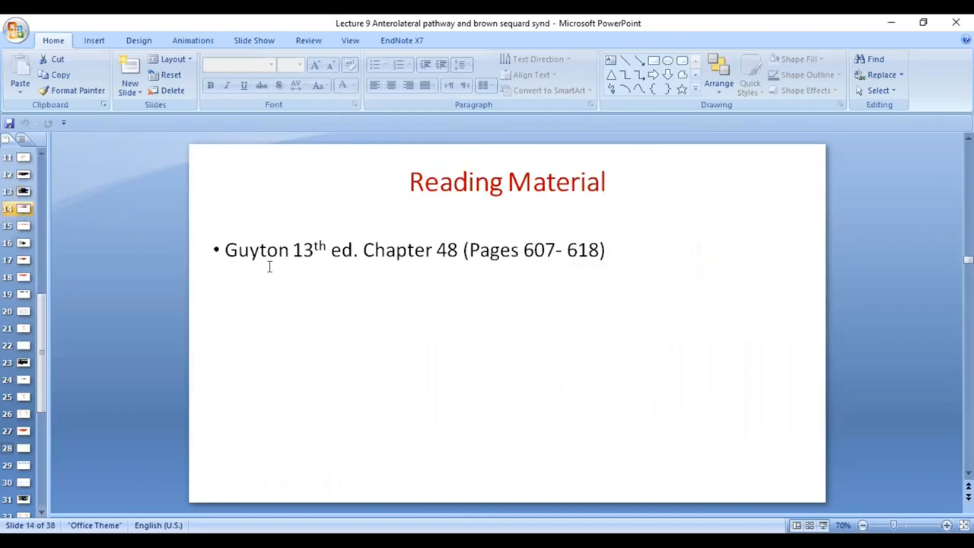
Advance past the Anterolateral Spinothalamic Tracts title slide to slide 17 on modality range.
{"action": "left_click", "coordinate": [23, 226]}
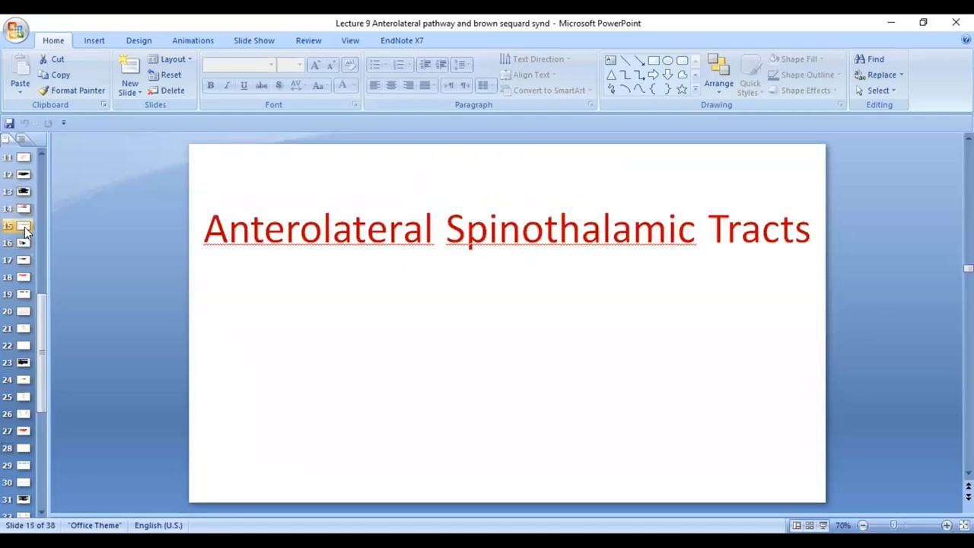
{"action": "mouse_move", "coordinate": [24, 242]}
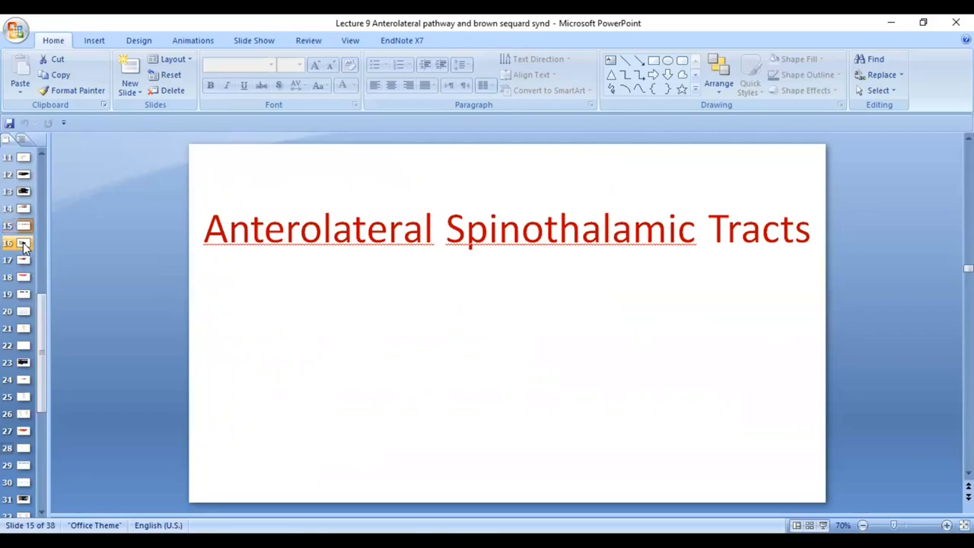
{"action": "left_click", "coordinate": [24, 242]}
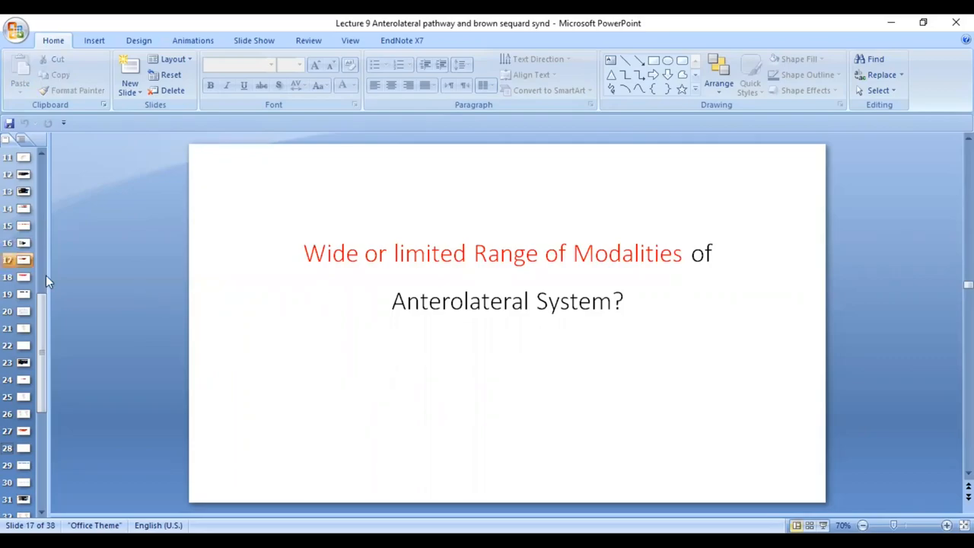
{"action": "mouse_move", "coordinate": [23, 278]}
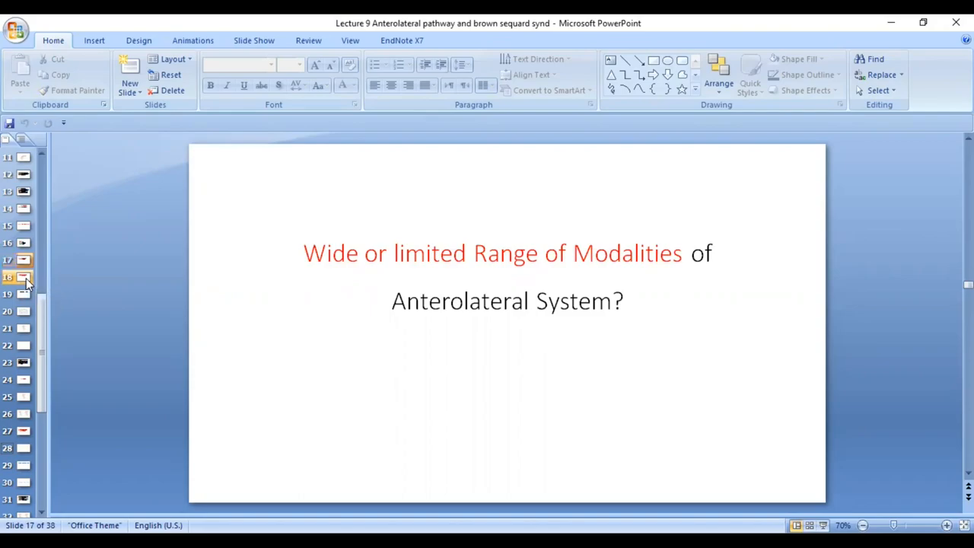
View slide 19 on nerve fiber classification, then slide 20's spinal cord cross-section.
{"action": "left_click", "coordinate": [23, 276]}
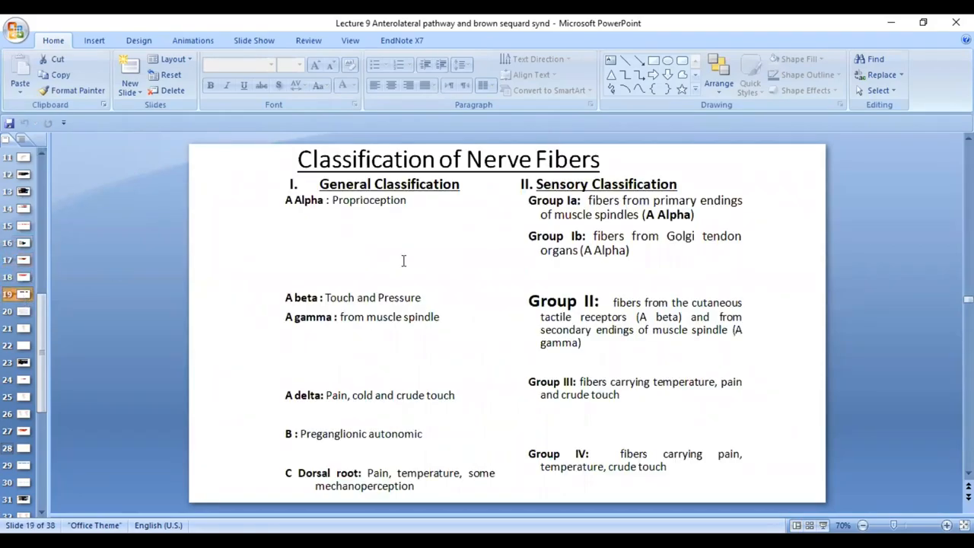
{"action": "mouse_move", "coordinate": [303, 492]}
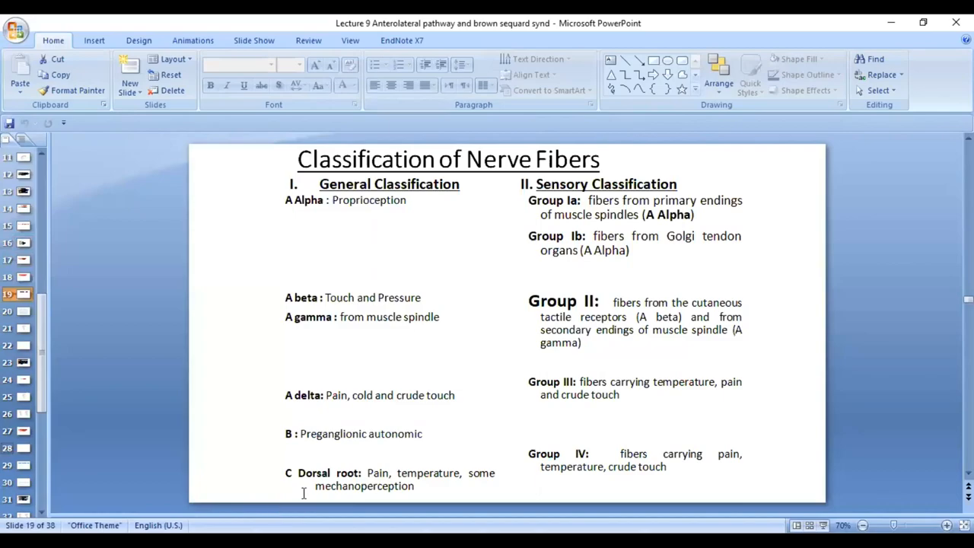
{"action": "left_click", "coordinate": [22, 310]}
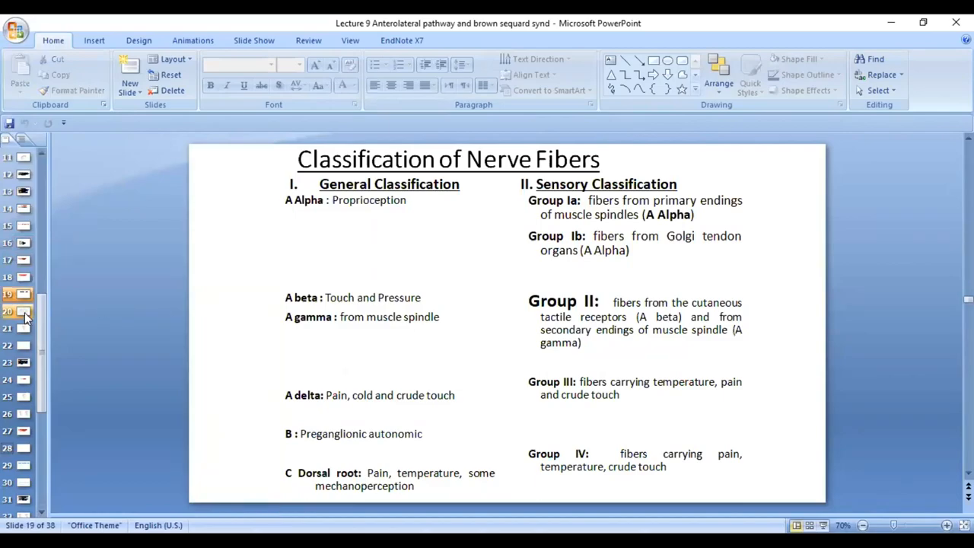
{"action": "left_click", "coordinate": [23, 311]}
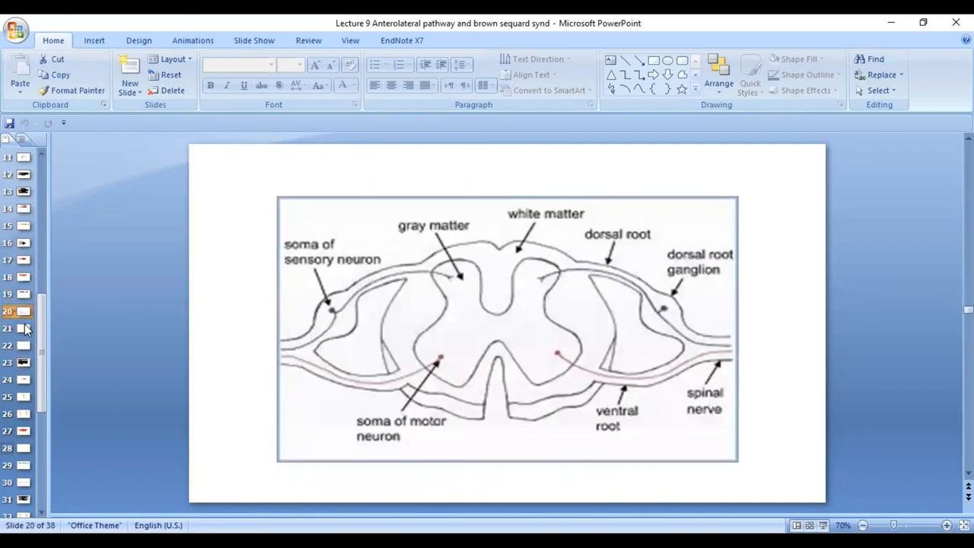
{"action": "left_click", "coordinate": [23, 328]}
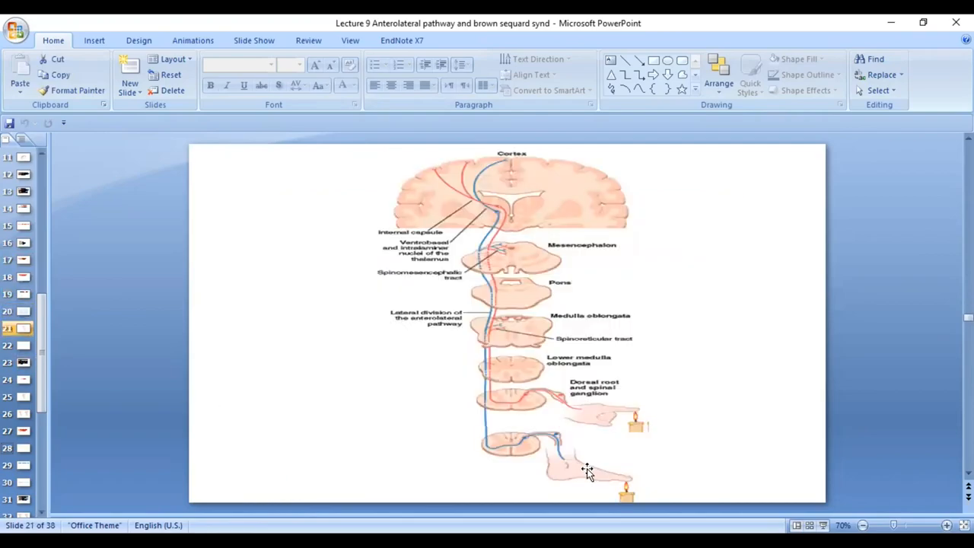
{"action": "mouse_move", "coordinate": [579, 464]}
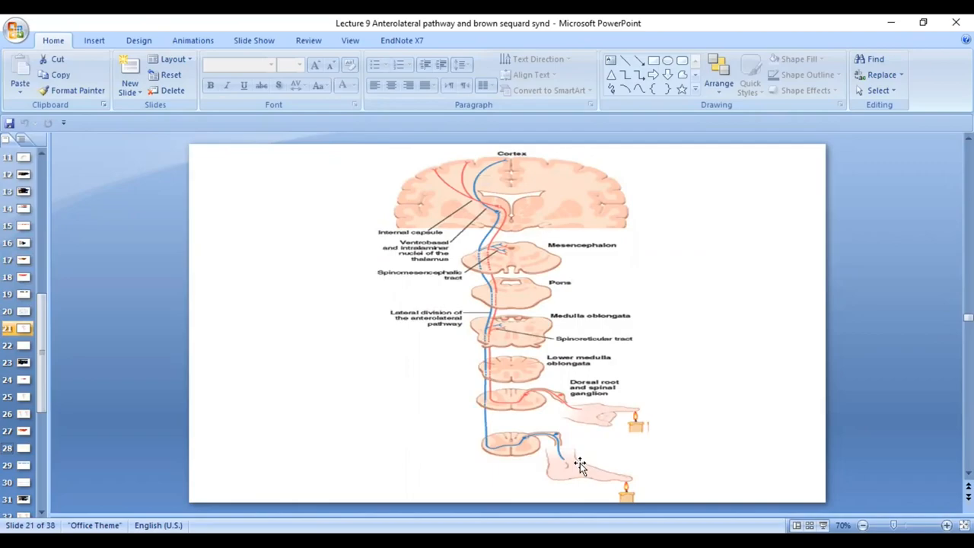
{"action": "mouse_move", "coordinate": [565, 443]}
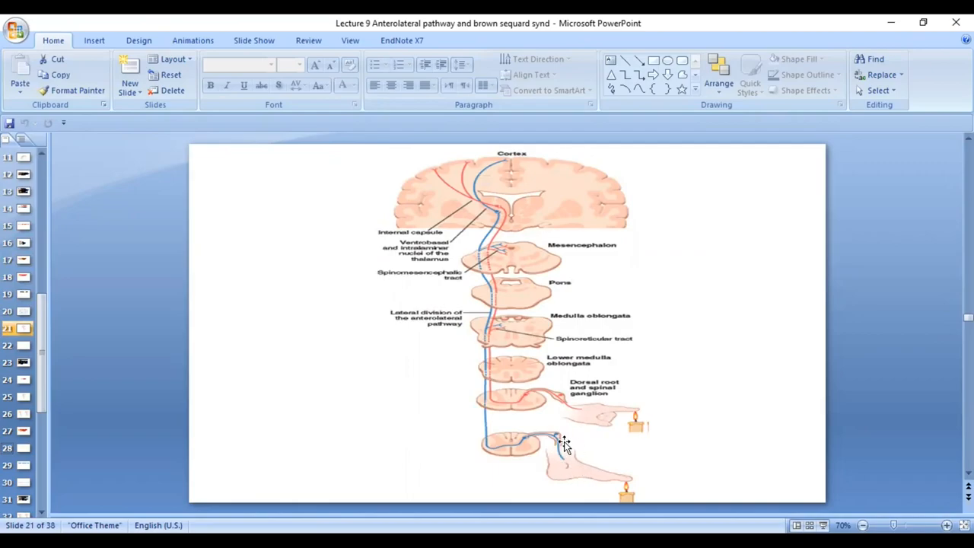
{"action": "mouse_move", "coordinate": [549, 439]}
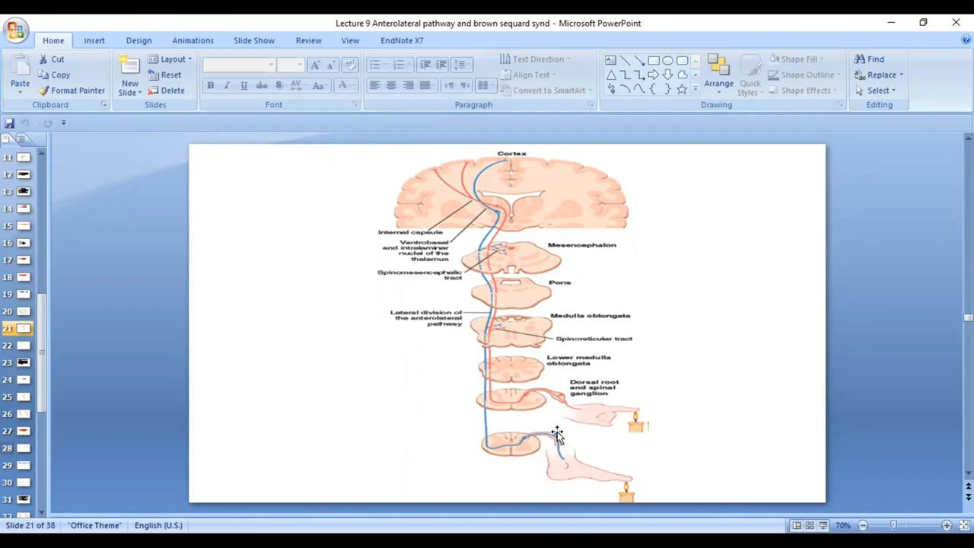
{"action": "mouse_move", "coordinate": [556, 435]}
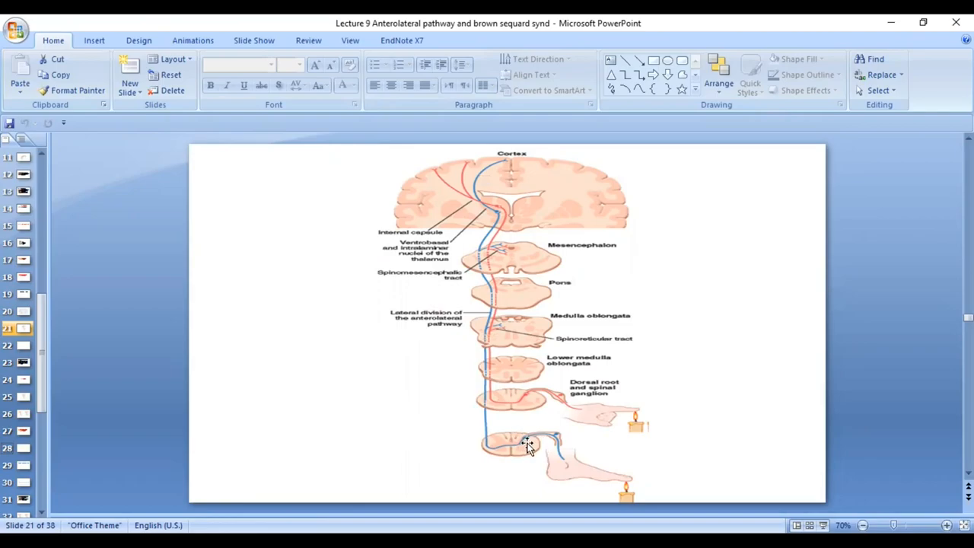
{"action": "mouse_move", "coordinate": [521, 441]}
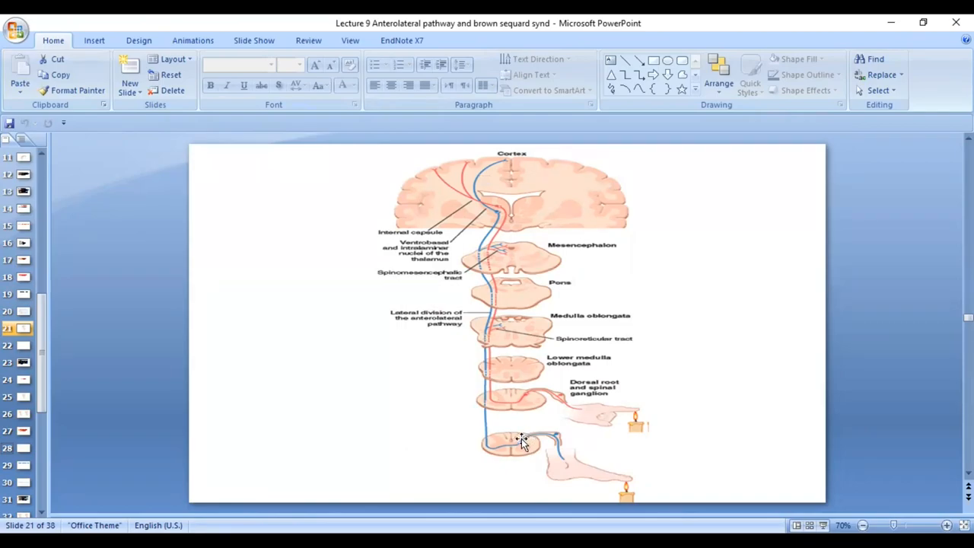
{"action": "mouse_move", "coordinate": [527, 440]}
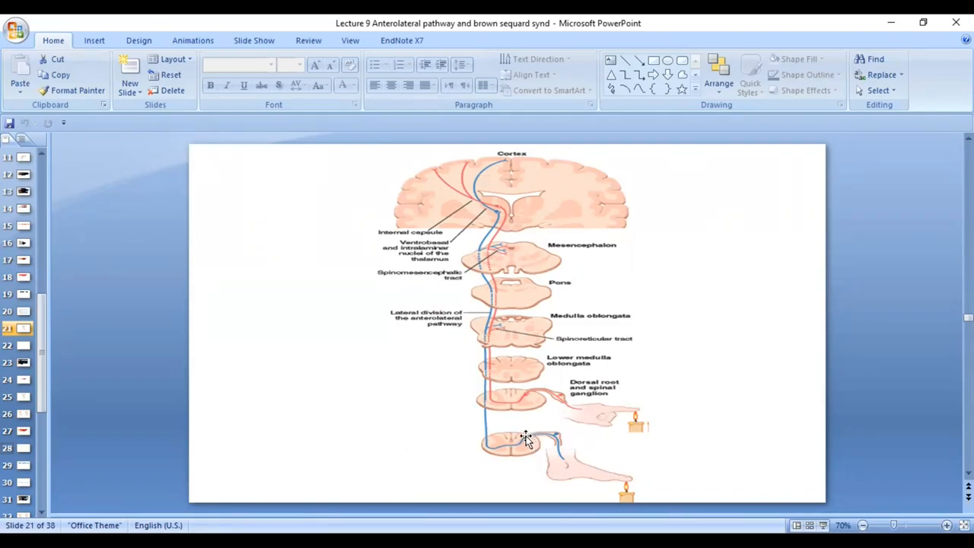
{"action": "mouse_move", "coordinate": [526, 443]}
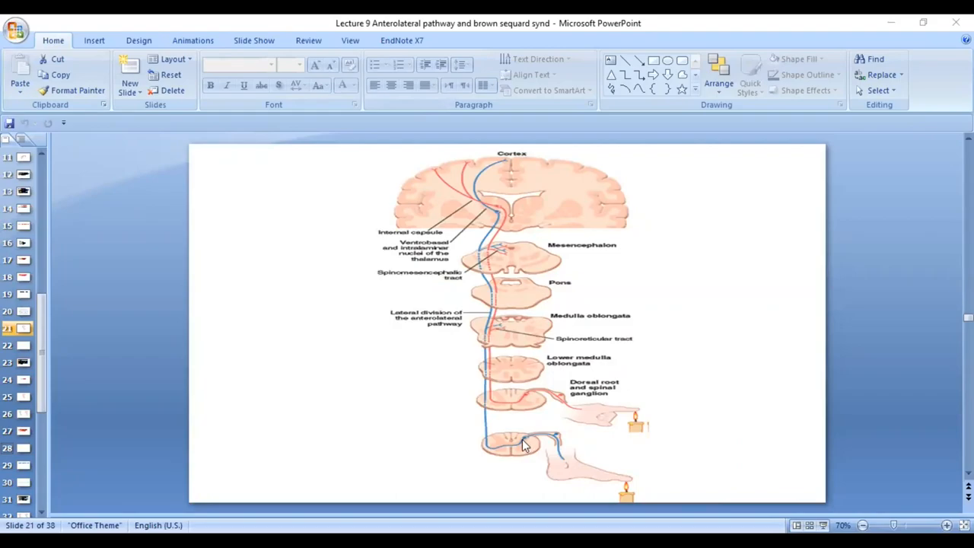
{"action": "mouse_move", "coordinate": [519, 453]}
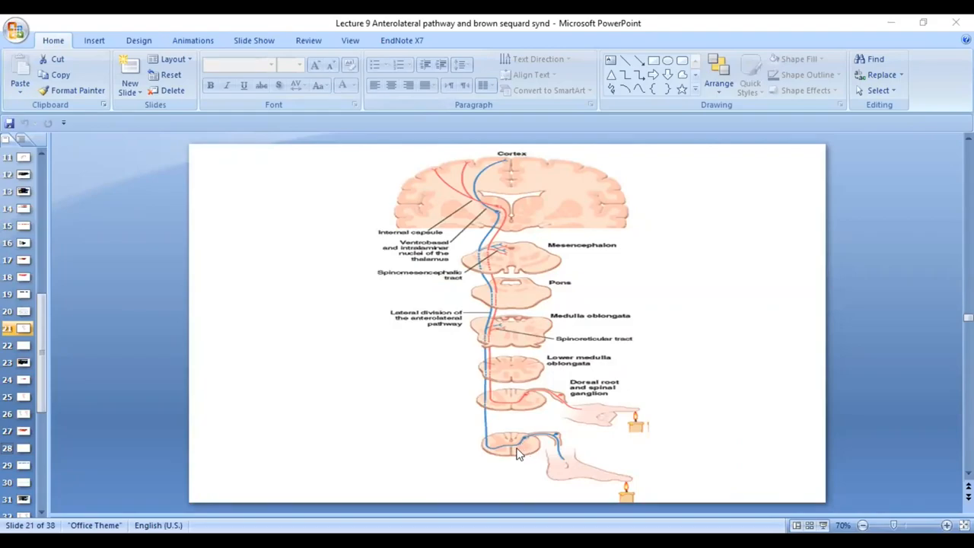
{"action": "mouse_move", "coordinate": [529, 451]}
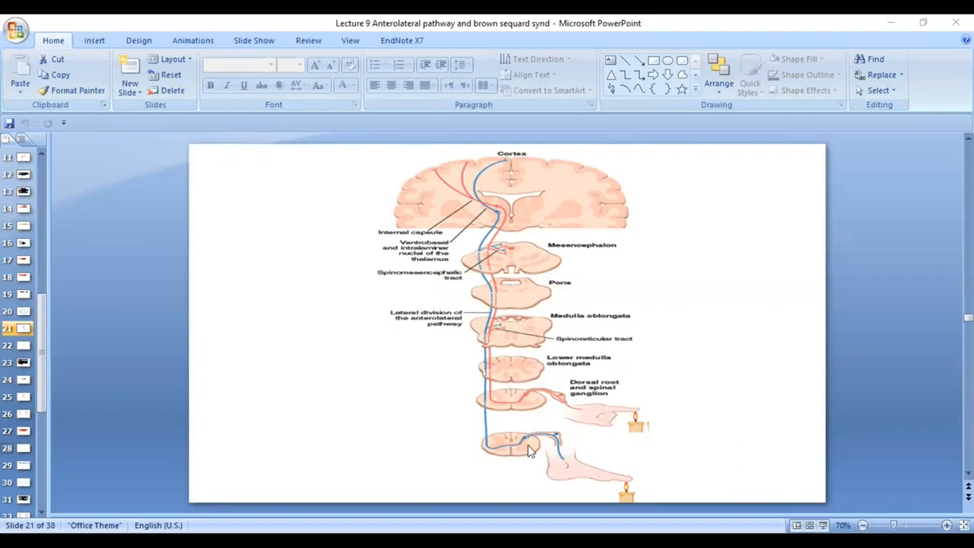
{"action": "mouse_move", "coordinate": [494, 459]}
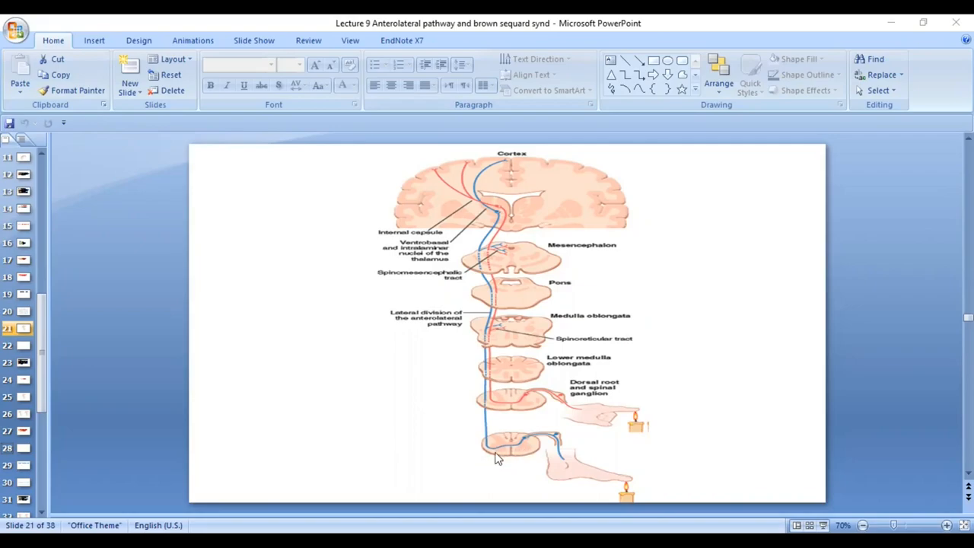
{"action": "mouse_move", "coordinate": [495, 457]}
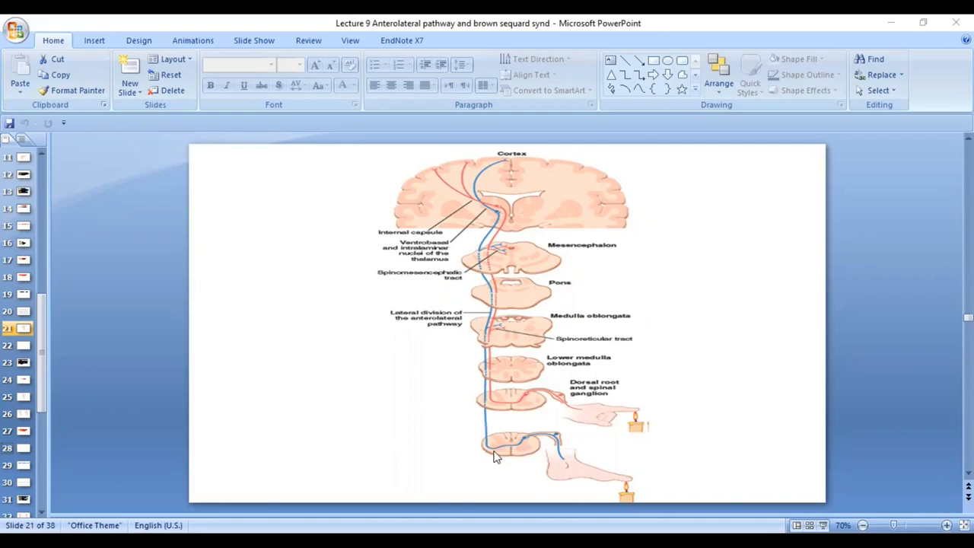
{"action": "mouse_move", "coordinate": [467, 466]}
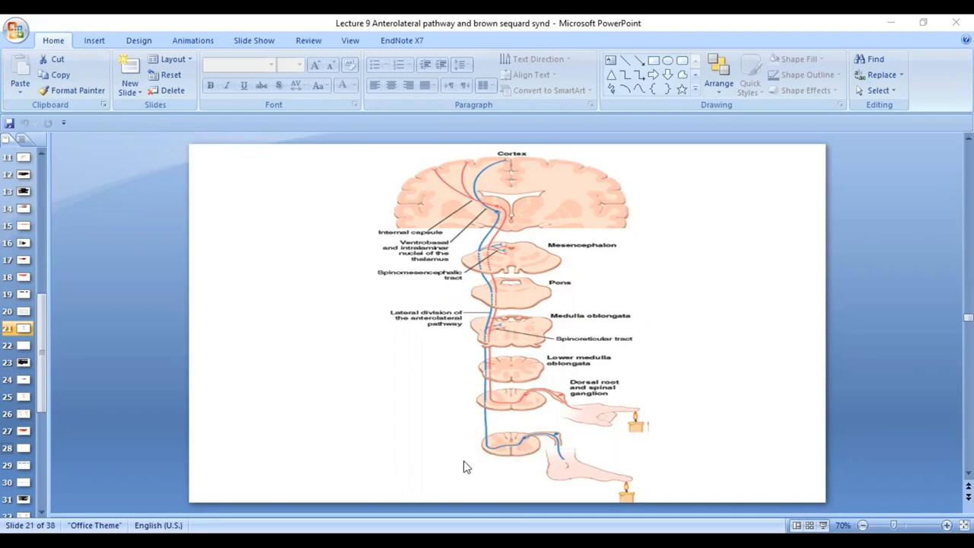
{"action": "mouse_move", "coordinate": [491, 463]}
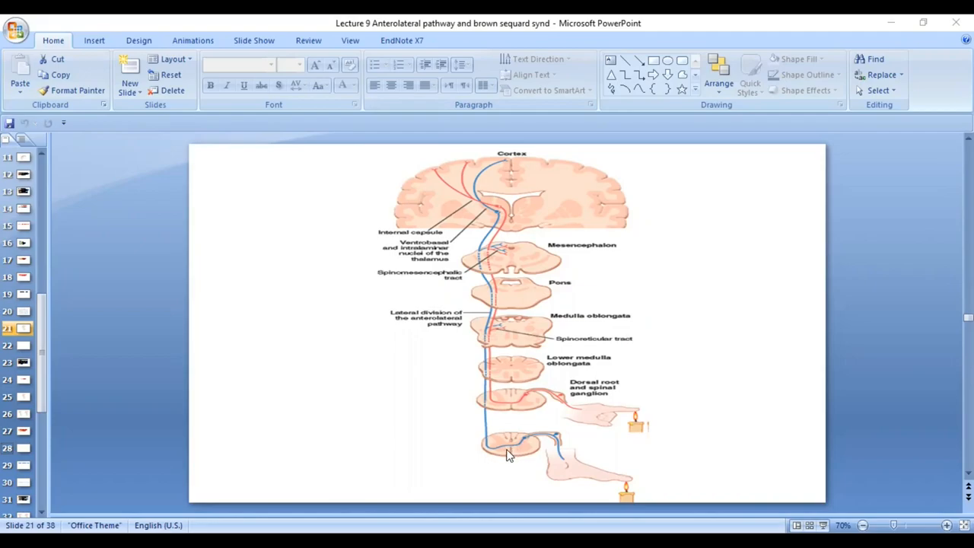
{"action": "mouse_move", "coordinate": [489, 319]}
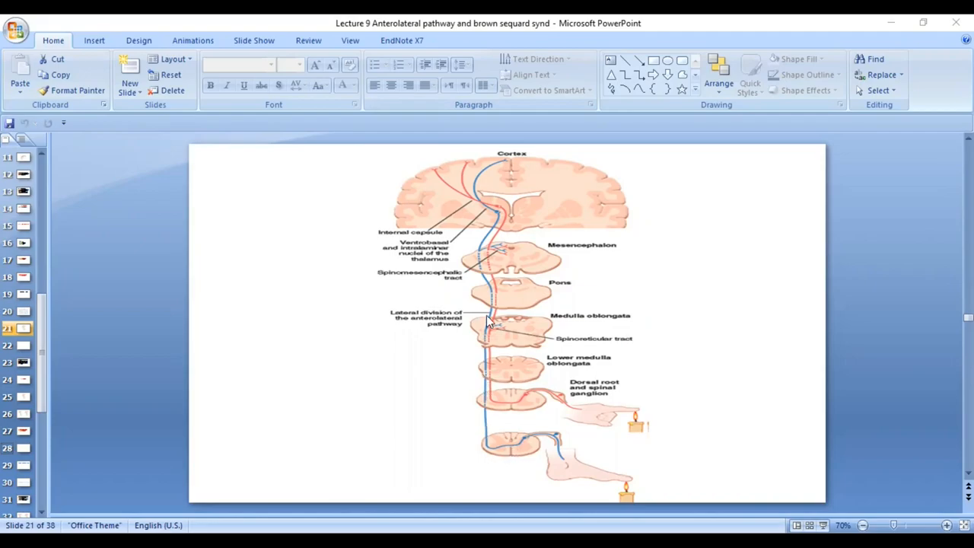
{"action": "mouse_move", "coordinate": [496, 455]}
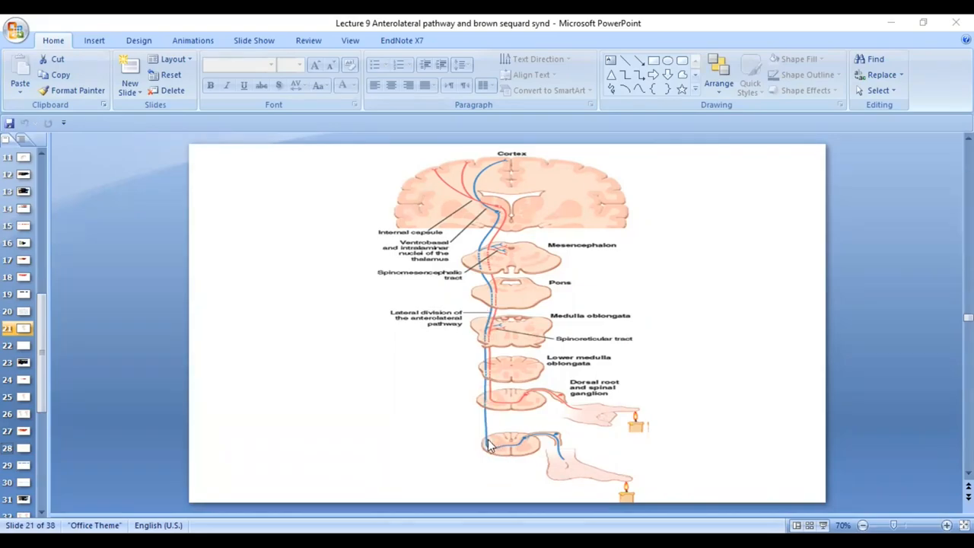
{"action": "mouse_move", "coordinate": [494, 288]}
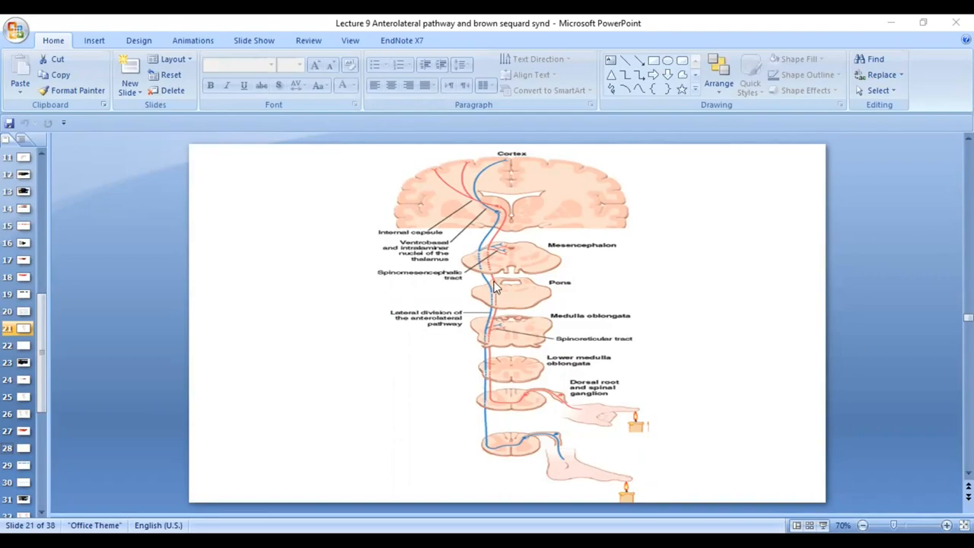
{"action": "mouse_move", "coordinate": [493, 350]}
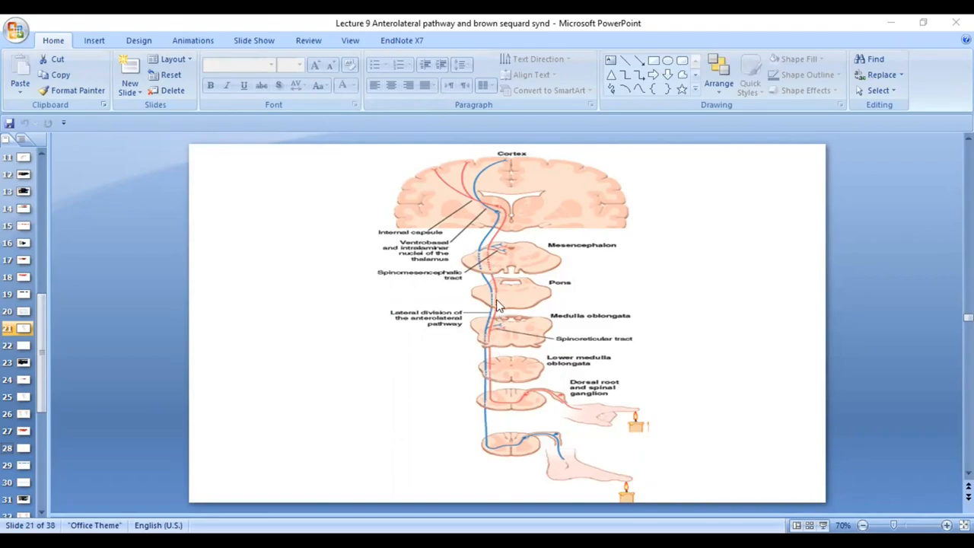
{"action": "mouse_move", "coordinate": [501, 262]}
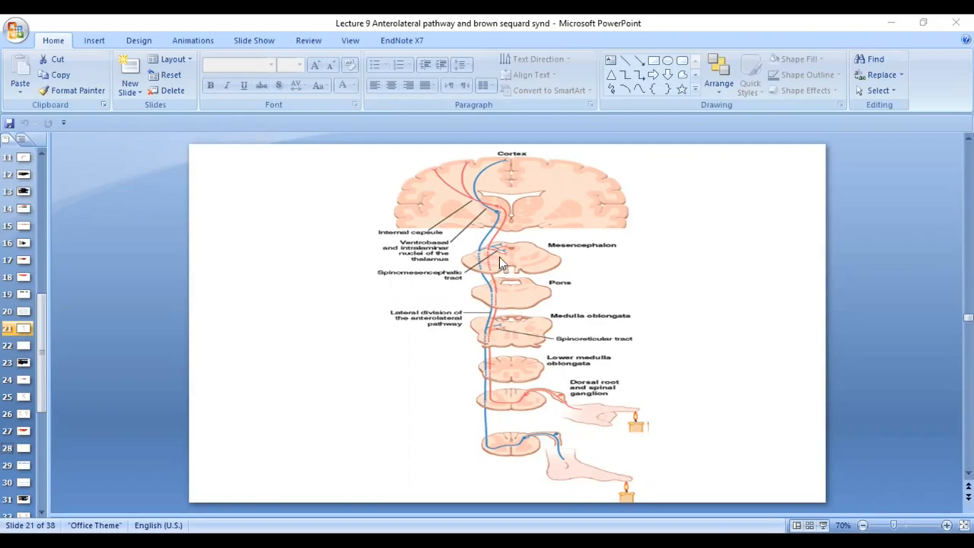
{"action": "mouse_move", "coordinate": [501, 323]}
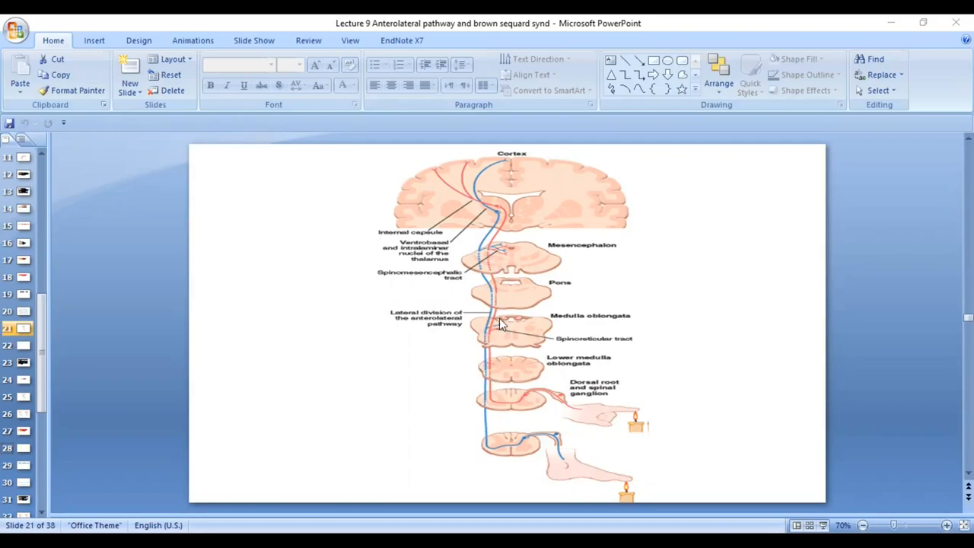
{"action": "mouse_move", "coordinate": [507, 332]}
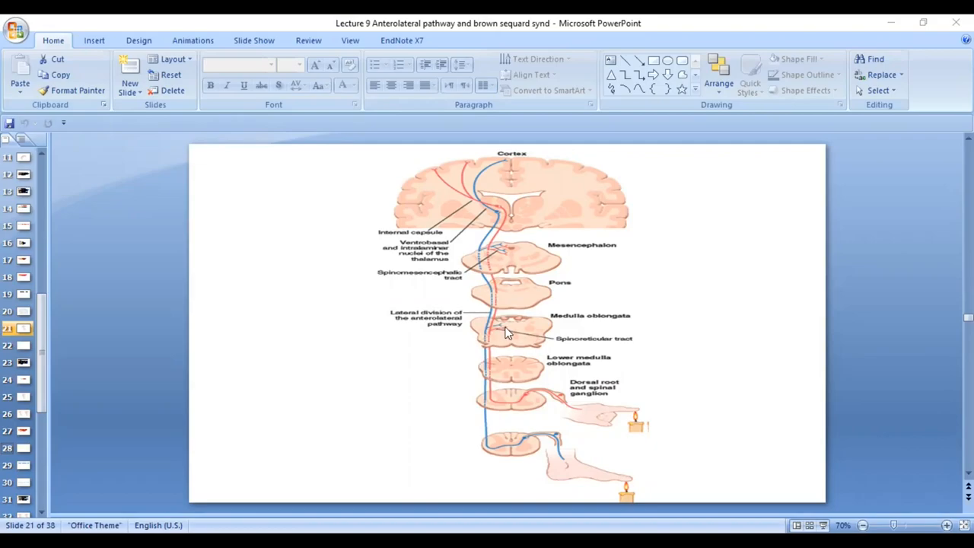
{"action": "mouse_move", "coordinate": [495, 337]}
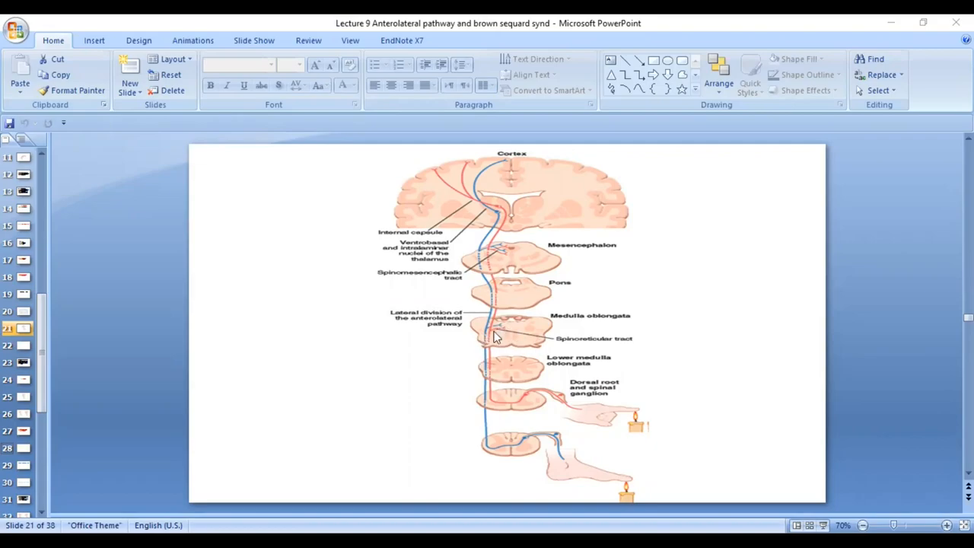
{"action": "mouse_move", "coordinate": [506, 331]}
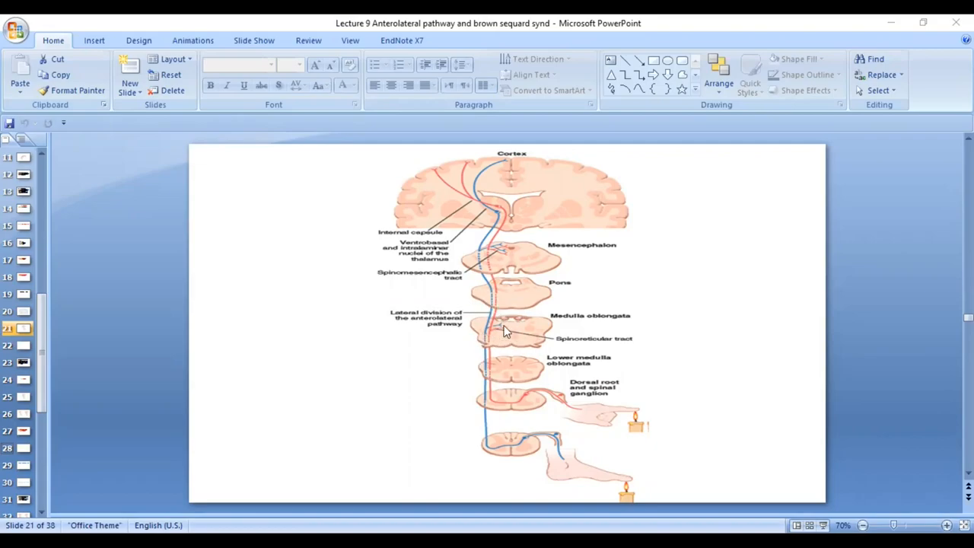
{"action": "mouse_move", "coordinate": [513, 260]}
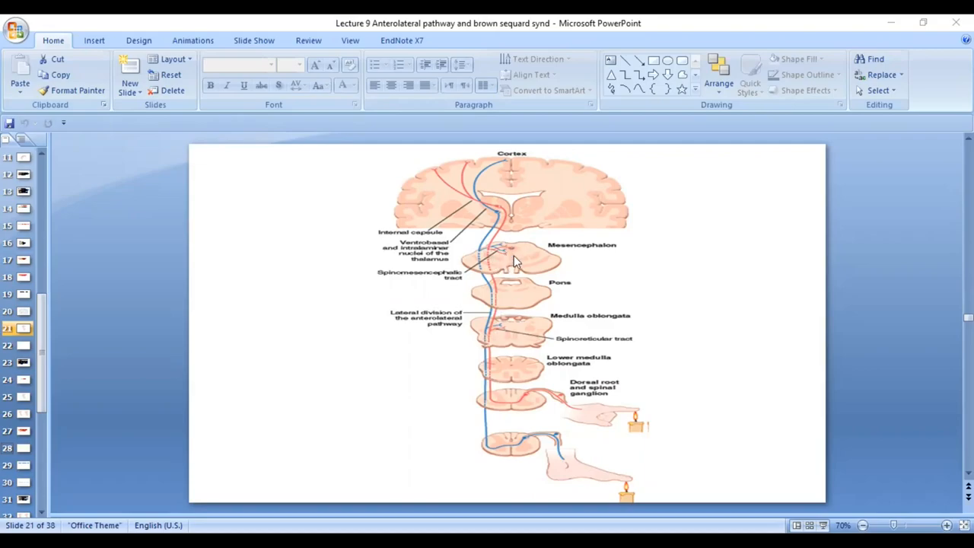
{"action": "mouse_move", "coordinate": [498, 212]}
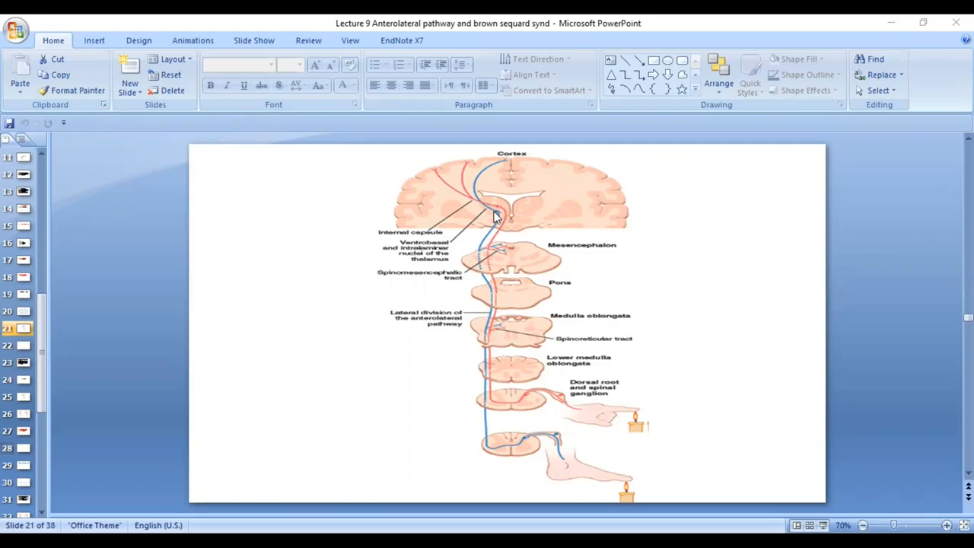
{"action": "mouse_move", "coordinate": [508, 213]}
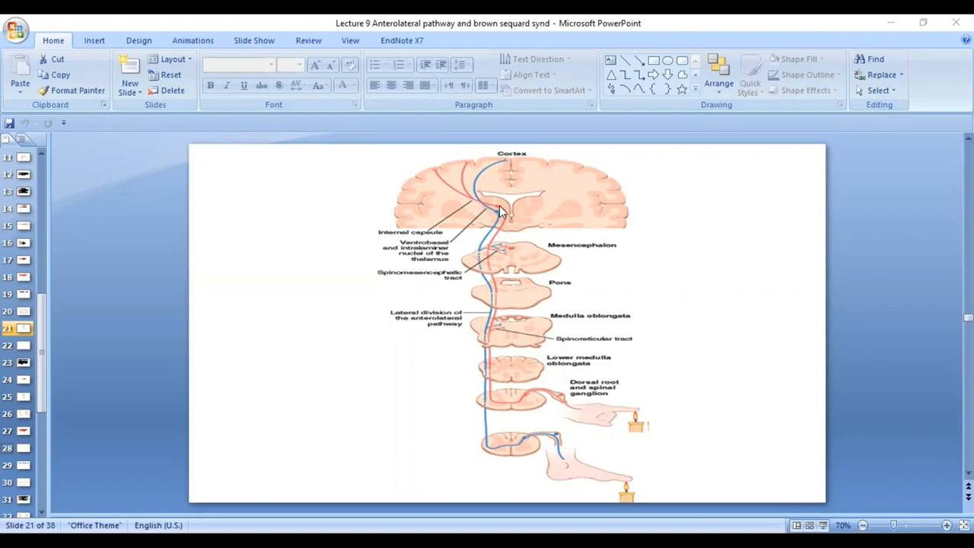
{"action": "mouse_move", "coordinate": [494, 216]}
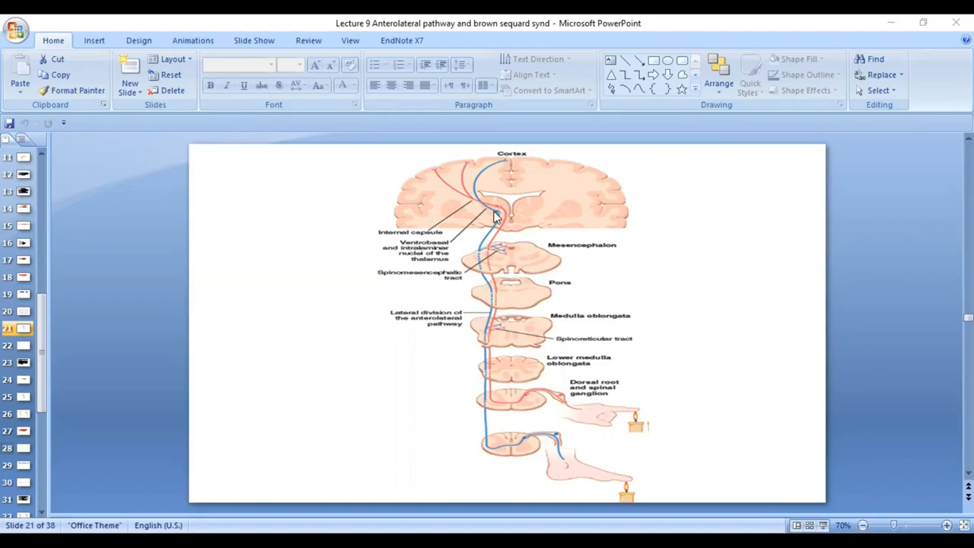
{"action": "mouse_move", "coordinate": [498, 223]}
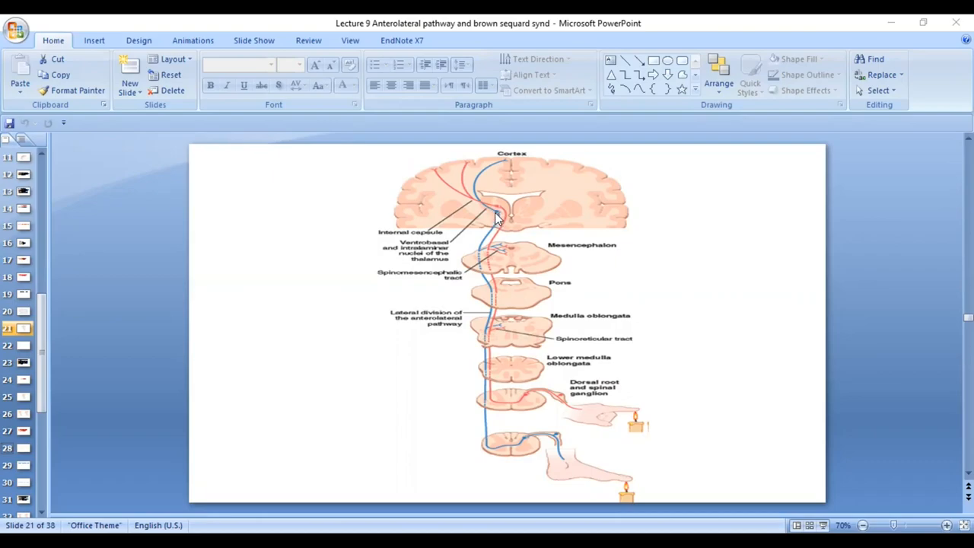
{"action": "mouse_move", "coordinate": [494, 213]}
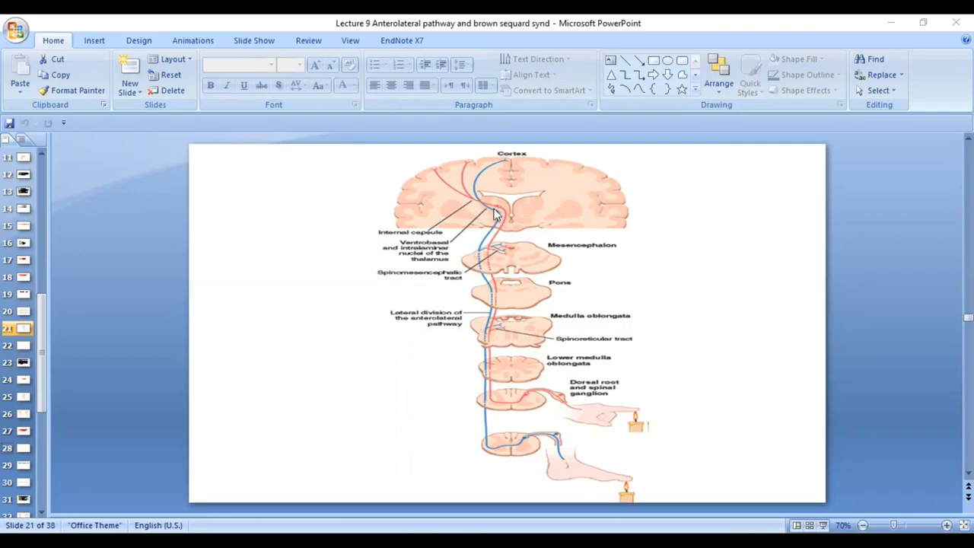
{"action": "mouse_move", "coordinate": [464, 196]}
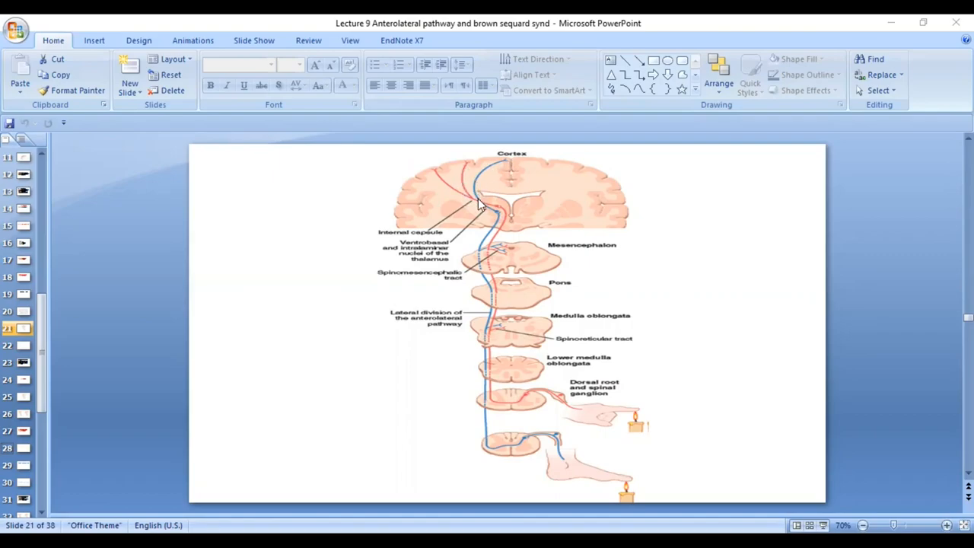
{"action": "mouse_move", "coordinate": [475, 200]}
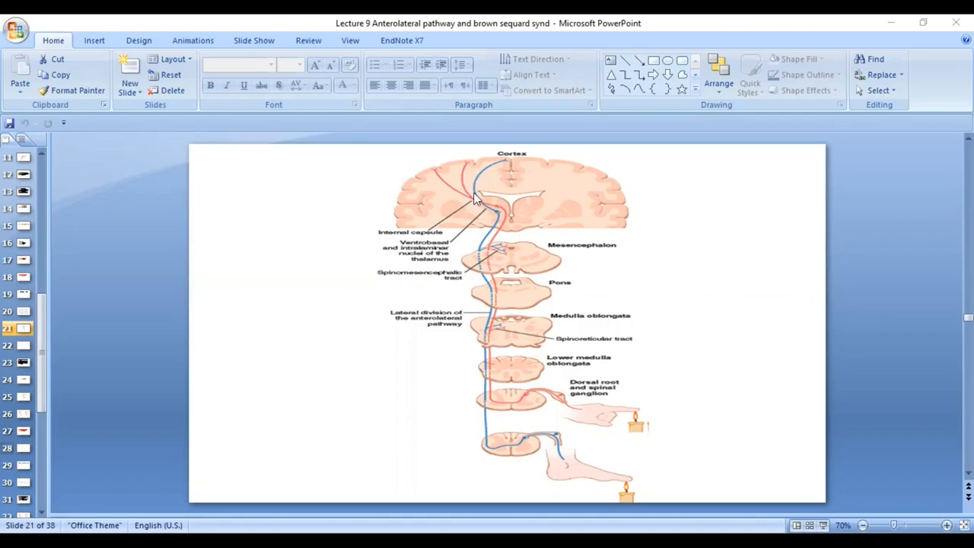
{"action": "mouse_move", "coordinate": [462, 181]}
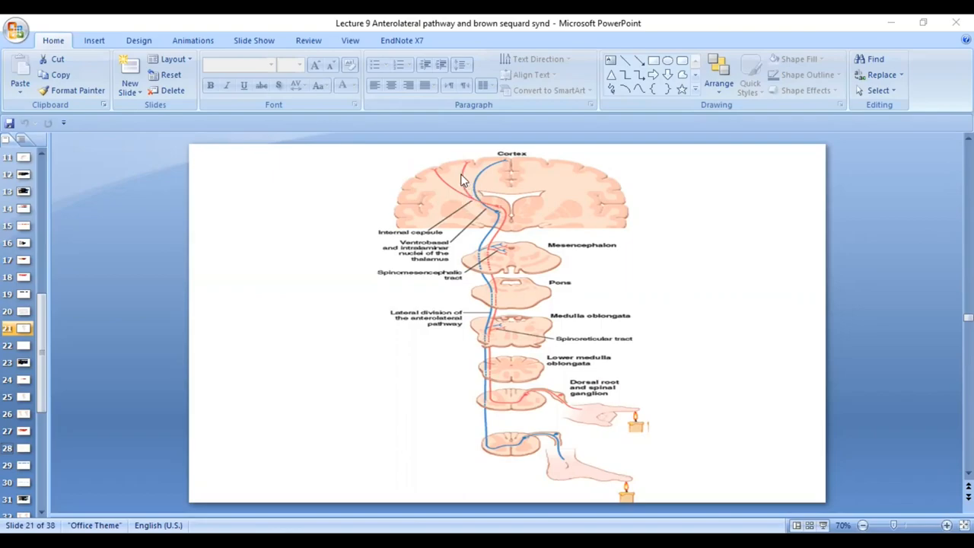
{"action": "mouse_move", "coordinate": [449, 171]}
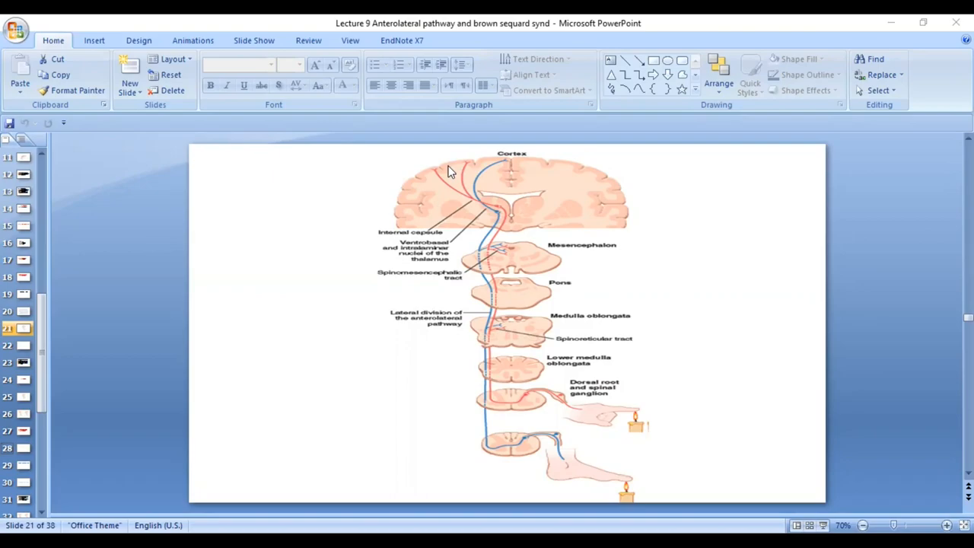
{"action": "mouse_move", "coordinate": [493, 208]}
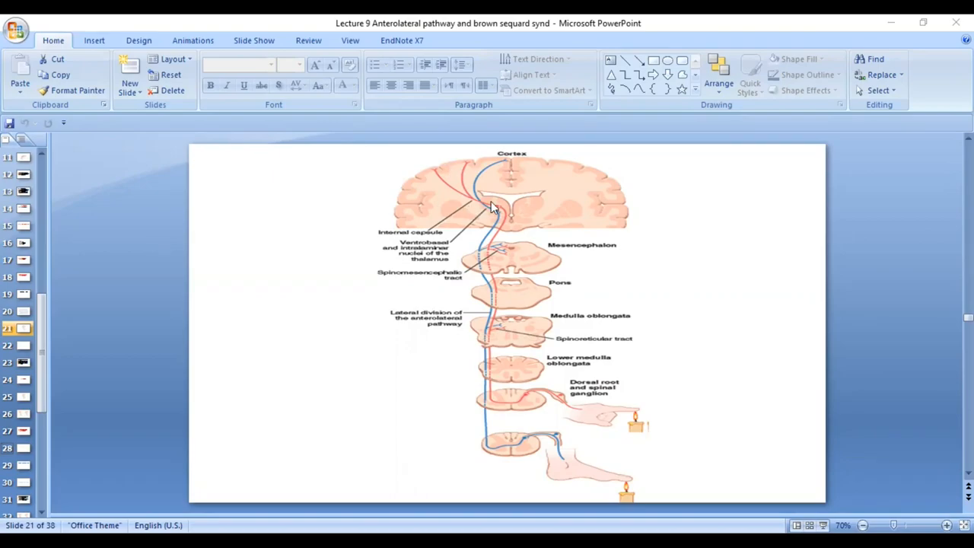
{"action": "mouse_move", "coordinate": [466, 199]}
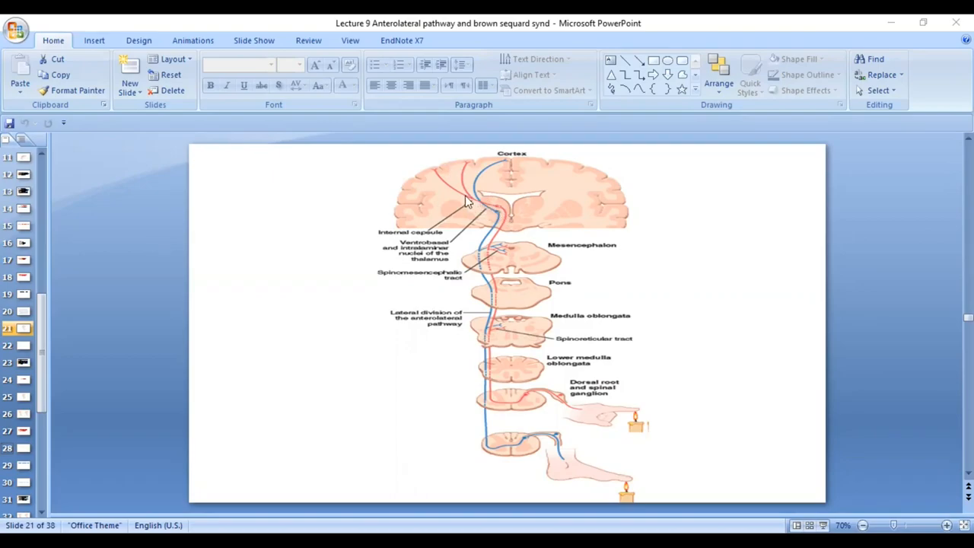
{"action": "mouse_move", "coordinate": [575, 219]}
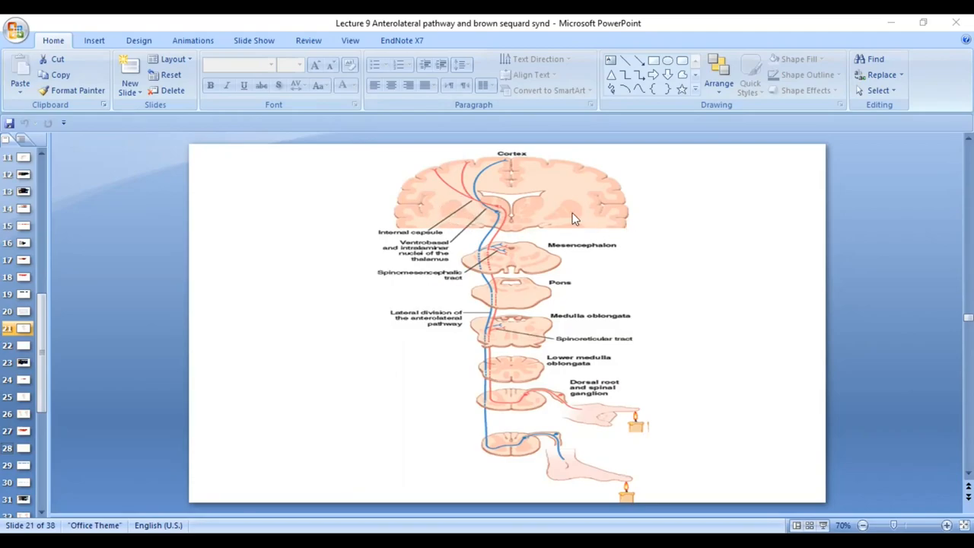